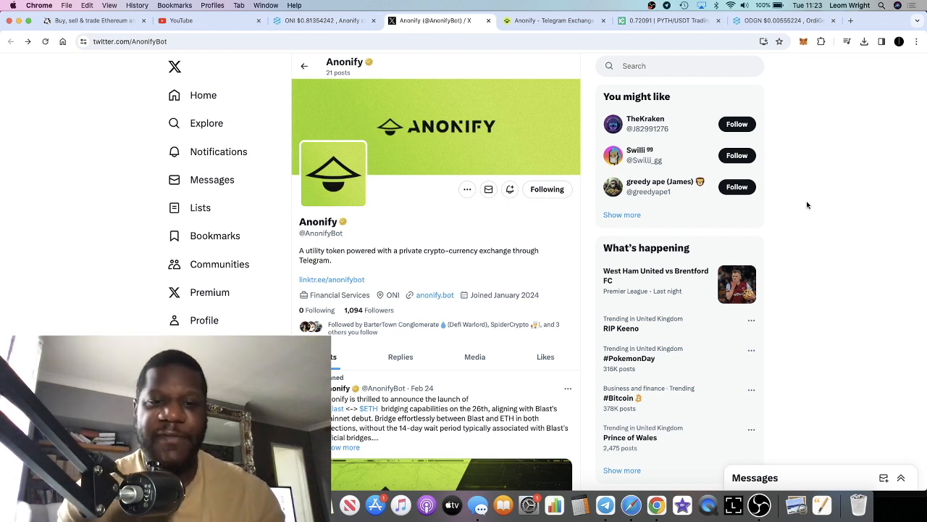
{"action": "mouse_move", "coordinate": [658, 107]}
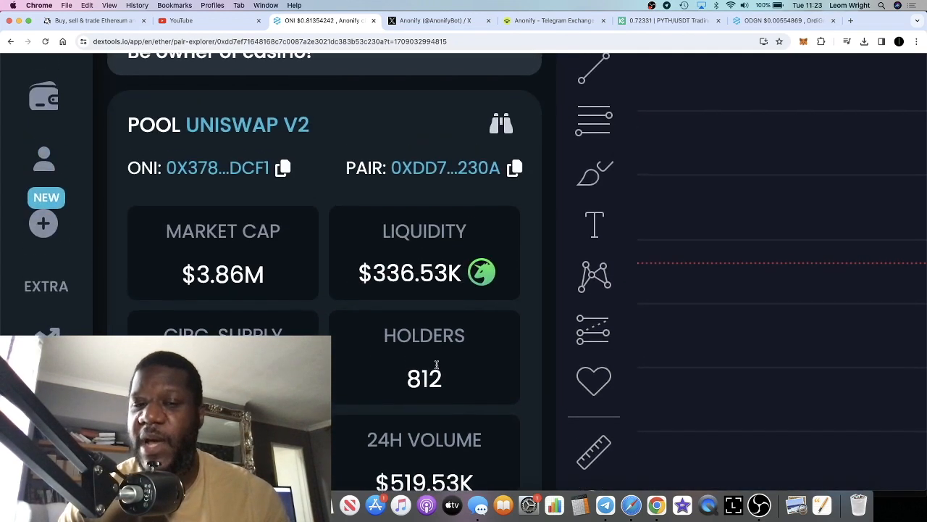
- Scroll the ONI/WETH pool panel to review $3.86M market cap, $336.53K liquidity and 812 holders
{"action": "scroll", "scroll_direction": "up", "scroll_amount": 3}
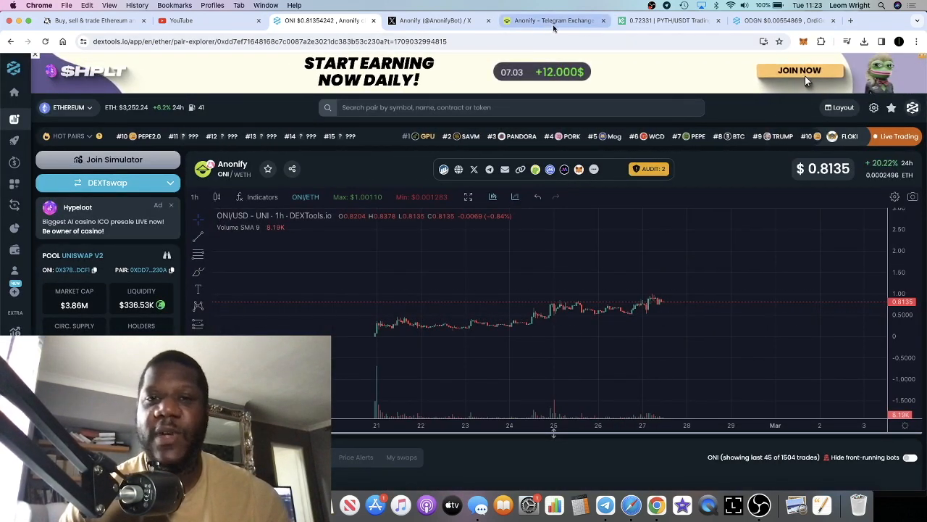
- Switch to the Anonify website showing its update log with planned Blast and Ethereum bridging
{"action": "left_click", "coordinate": [553, 20]}
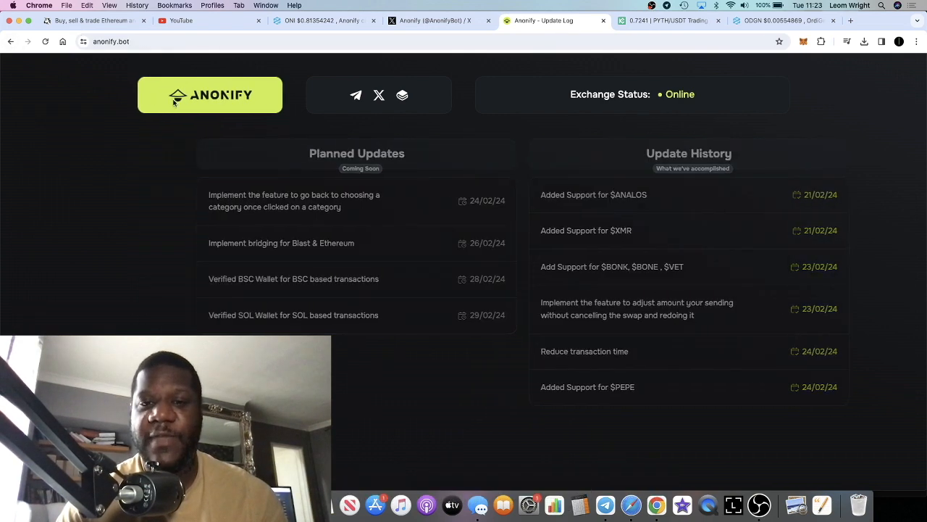
- Review Anonify's full supported tokens list (BTC, ETH, SOL, stablecoins) and return home
{"action": "left_click", "coordinate": [209, 94]}
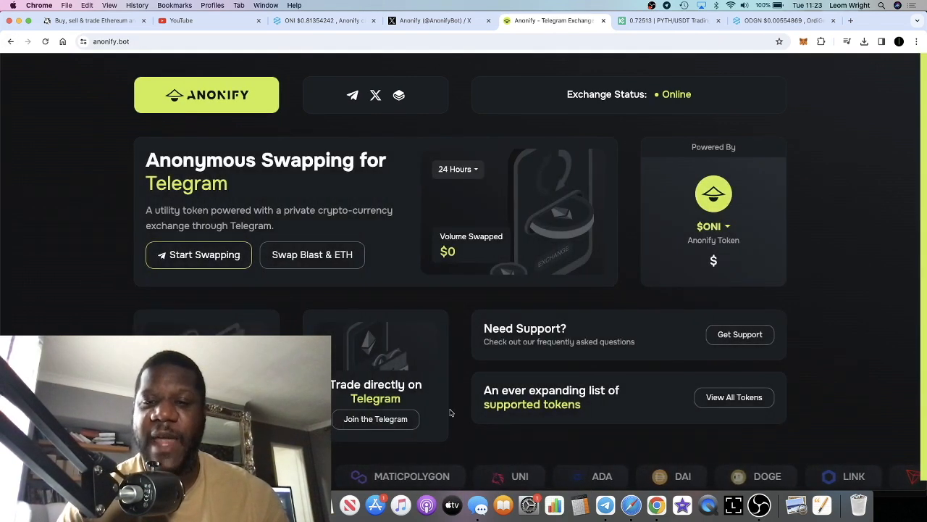
{"action": "left_click", "coordinate": [733, 397]}
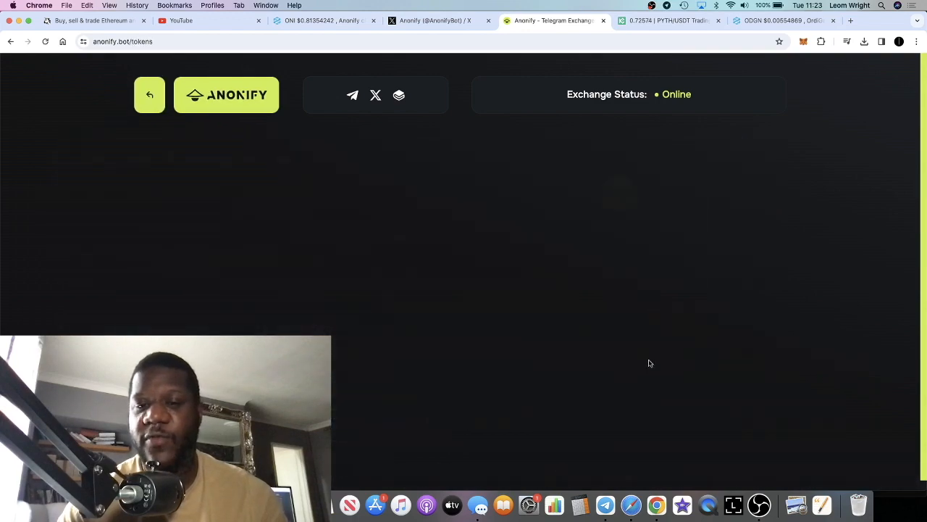
{"action": "scroll", "scroll_direction": "down", "scroll_amount": 3}
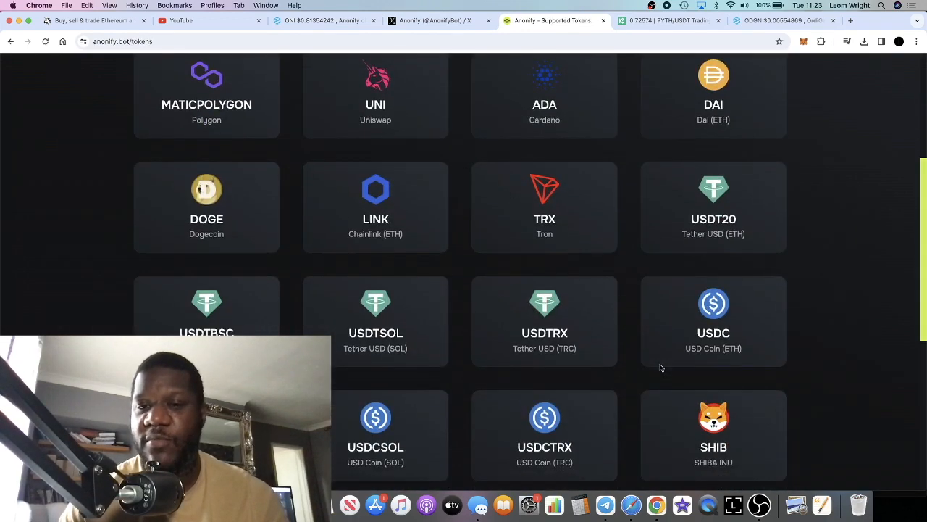
{"action": "scroll", "scroll_direction": "up", "scroll_amount": 3}
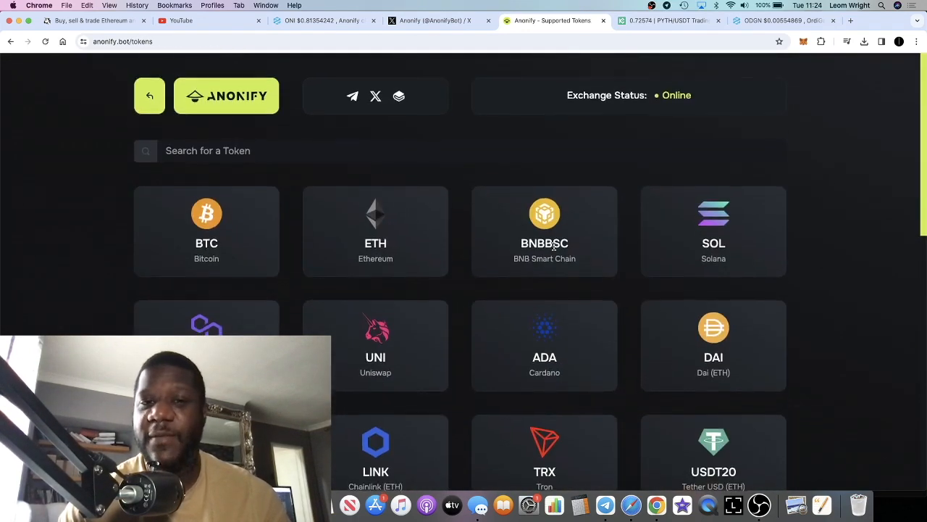
{"action": "left_click", "coordinate": [149, 96]}
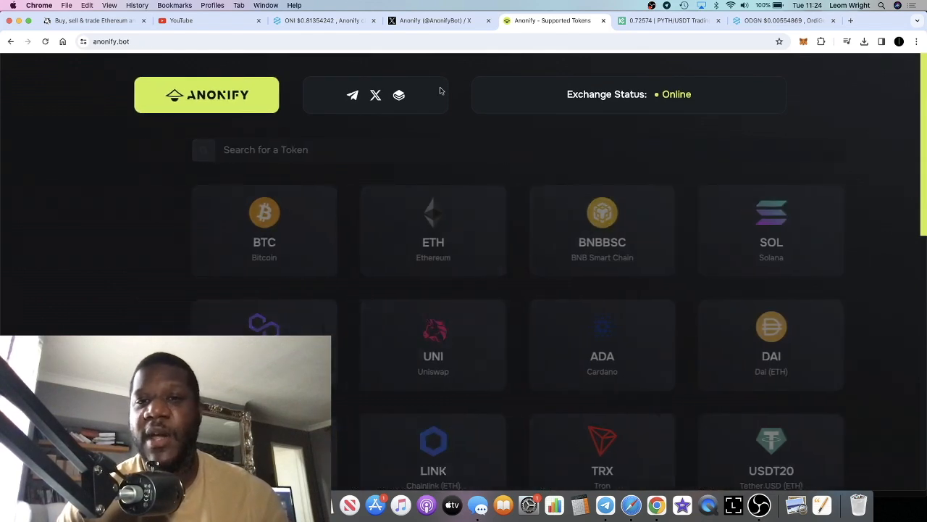
- Bring the DEXTools ONI/WETH chart back up
{"action": "left_click", "coordinate": [441, 20]}
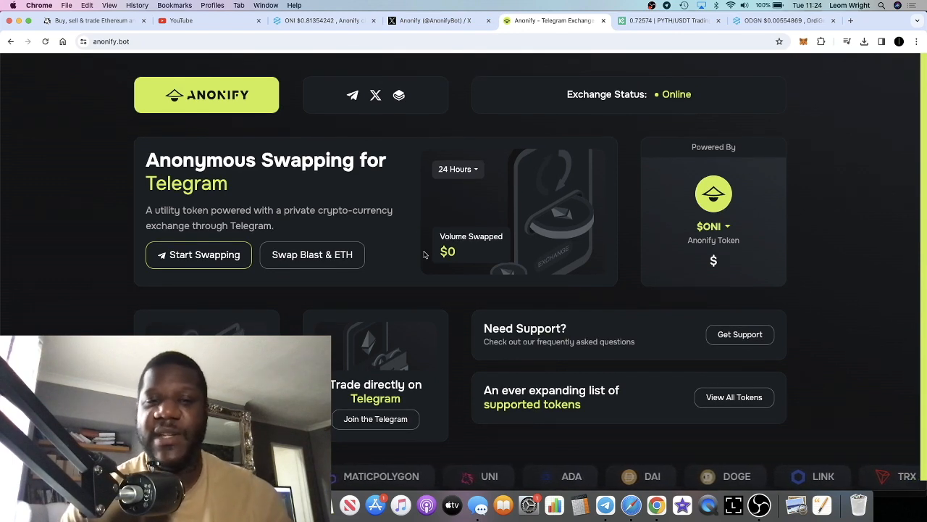
{"action": "left_click", "coordinate": [322, 20]}
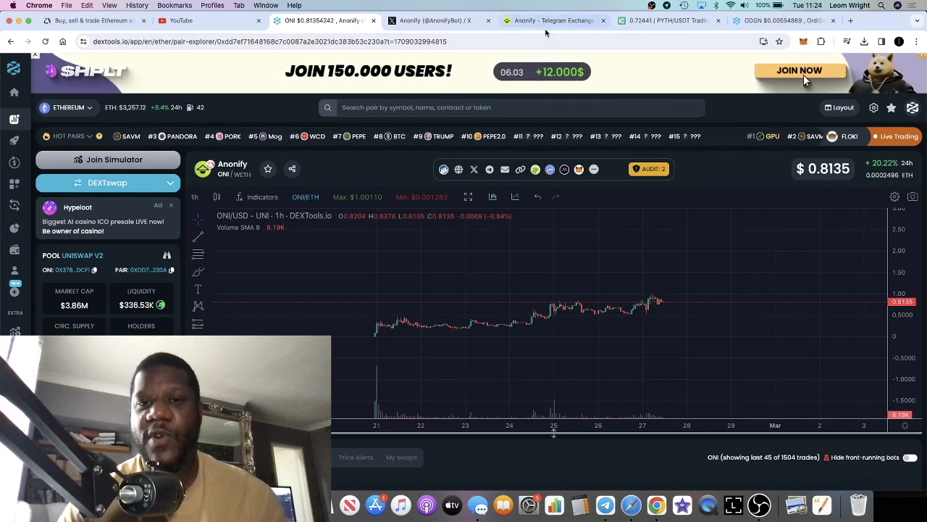
- Switch to Anonify's X profile to view its 'Followers you know' list
{"action": "left_click", "coordinate": [435, 21]}
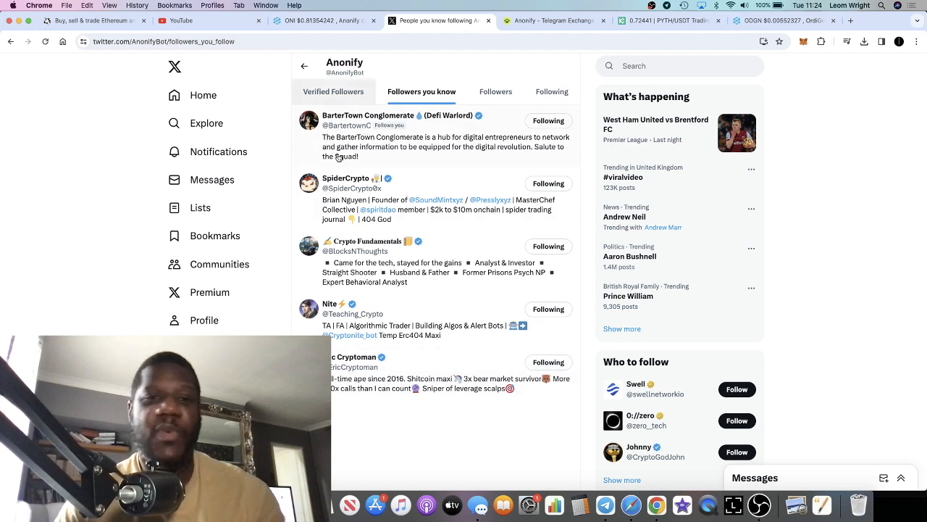
{"action": "mouse_move", "coordinate": [371, 218]}
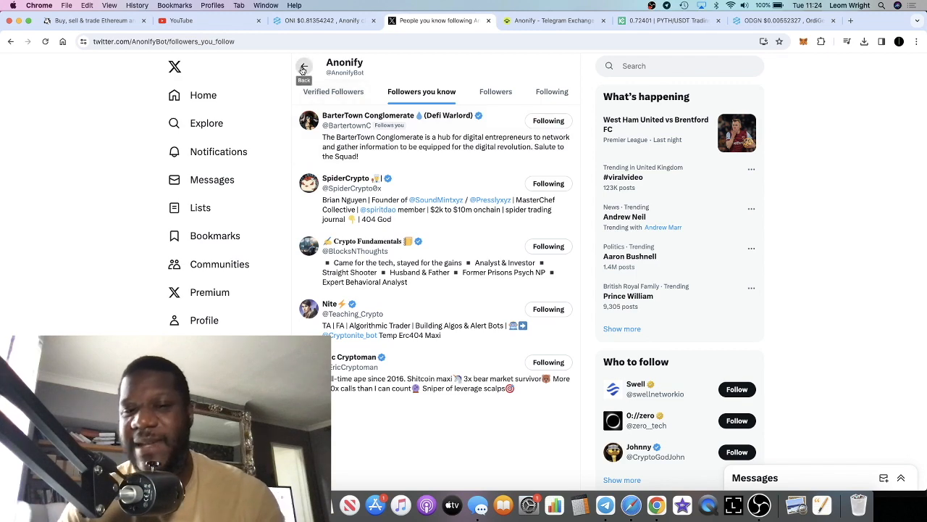
- Return from the followers list to Anonify's X profile with its 1,094 followers
{"action": "left_click", "coordinate": [304, 66]}
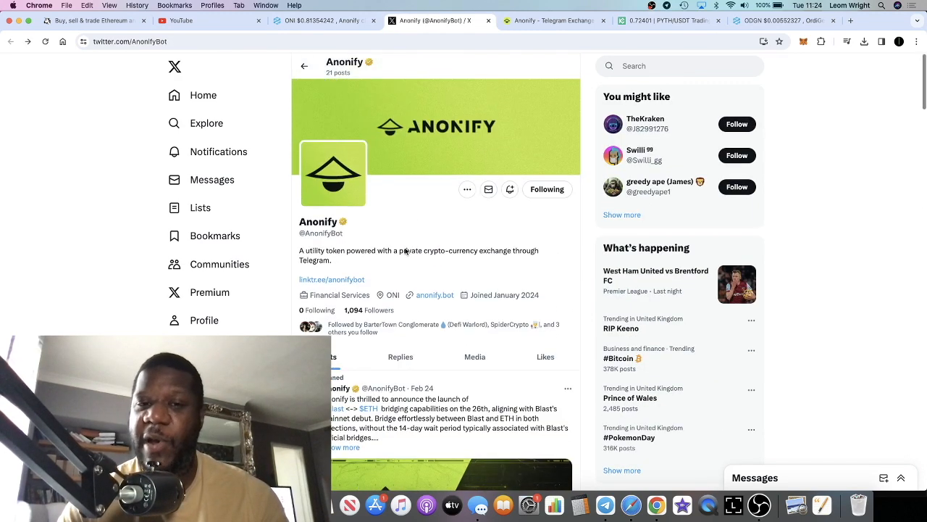
{"action": "mouse_move", "coordinate": [406, 267]}
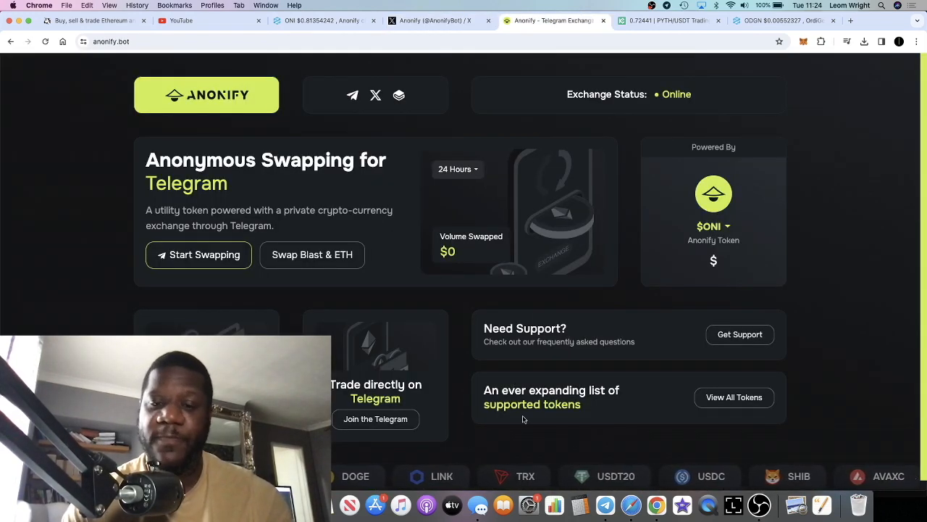
- Show Anonify's X feed at the Feb 24 Blast bridging post and the Oniko introduction
{"action": "left_click", "coordinate": [606, 504]}
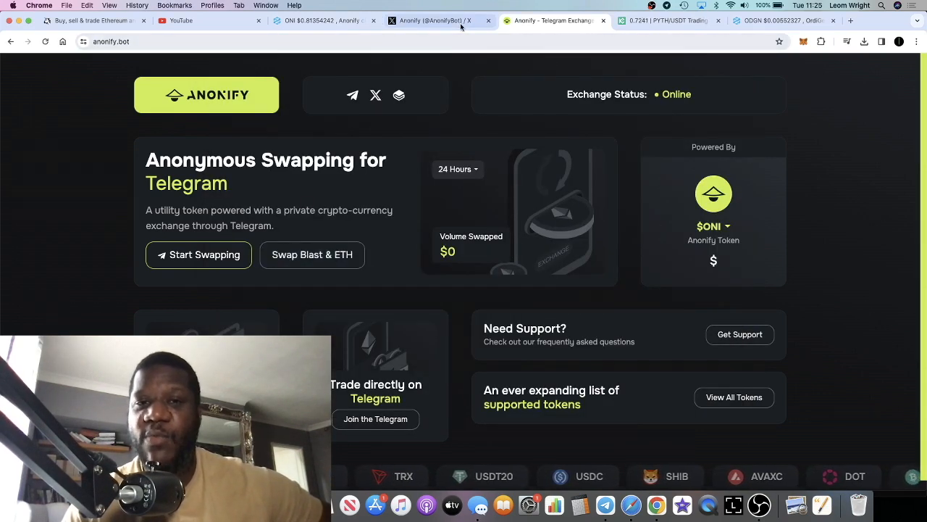
{"action": "left_click", "coordinate": [435, 21]}
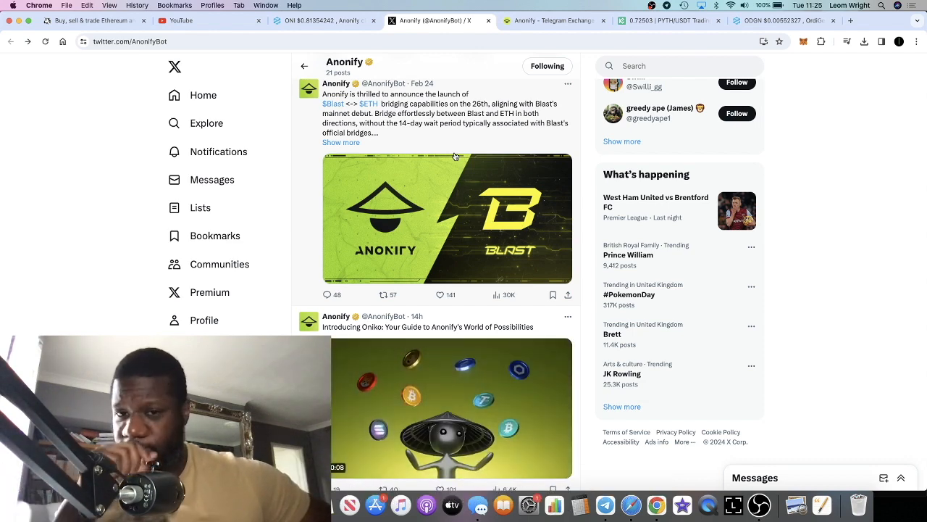
- Read through Anonify's X posts, including the CoinMarketCap listing, then return to the Anonify website
{"action": "left_click", "coordinate": [449, 217]}
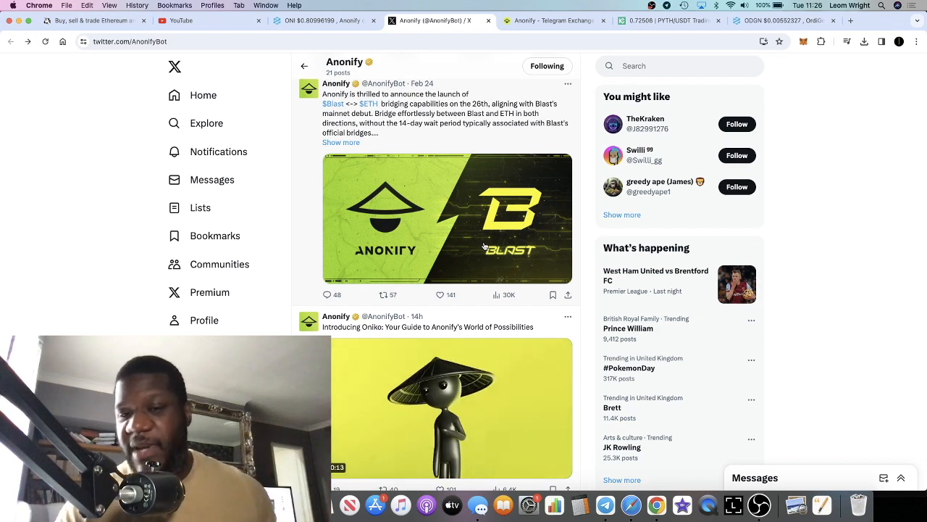
{"action": "scroll", "scroll_direction": "down", "scroll_amount": 3}
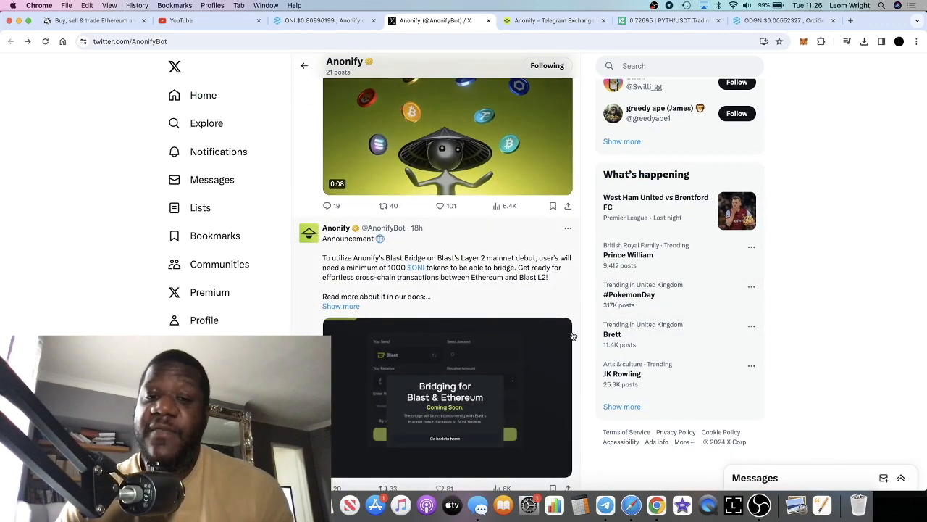
{"action": "scroll", "scroll_direction": "down", "scroll_amount": 3}
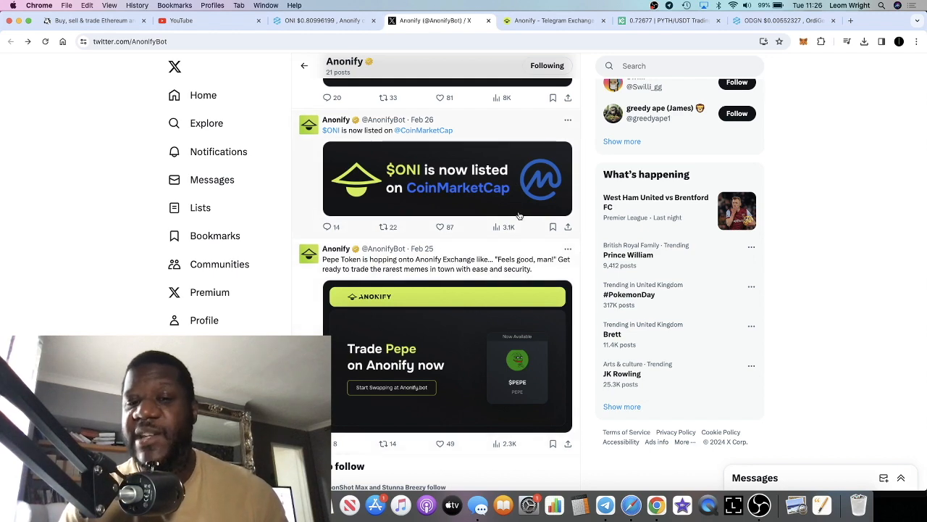
{"action": "scroll", "scroll_direction": "down", "scroll_amount": 3}
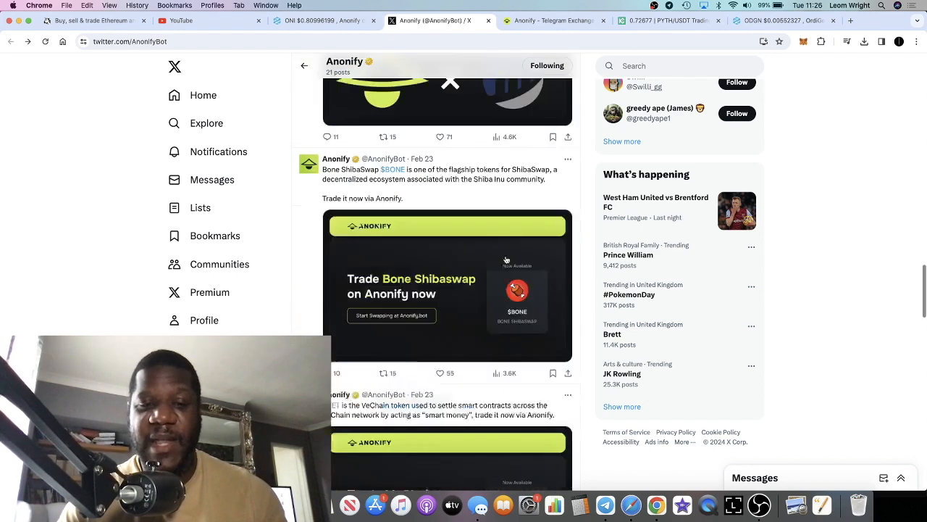
{"action": "scroll", "scroll_direction": "down", "scroll_amount": 3}
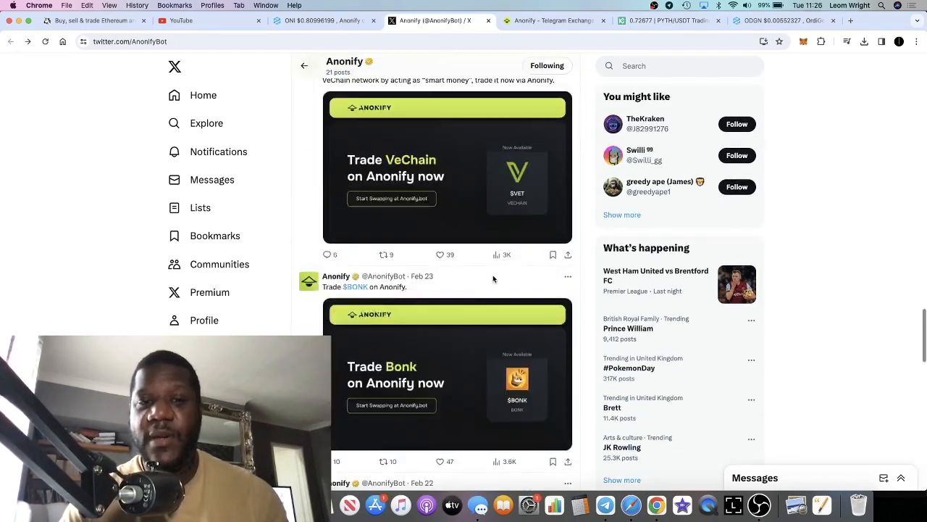
{"action": "scroll", "scroll_direction": "up", "scroll_amount": 3}
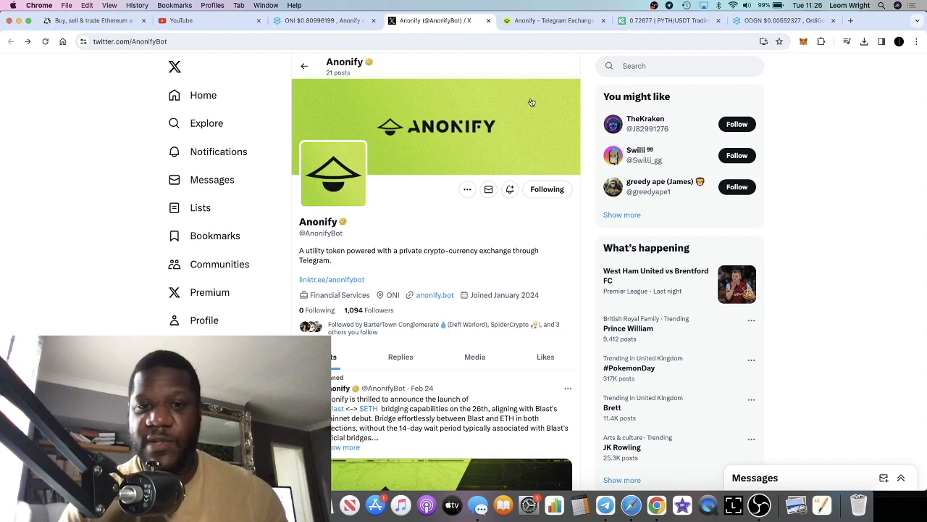
{"action": "left_click", "coordinate": [553, 20]}
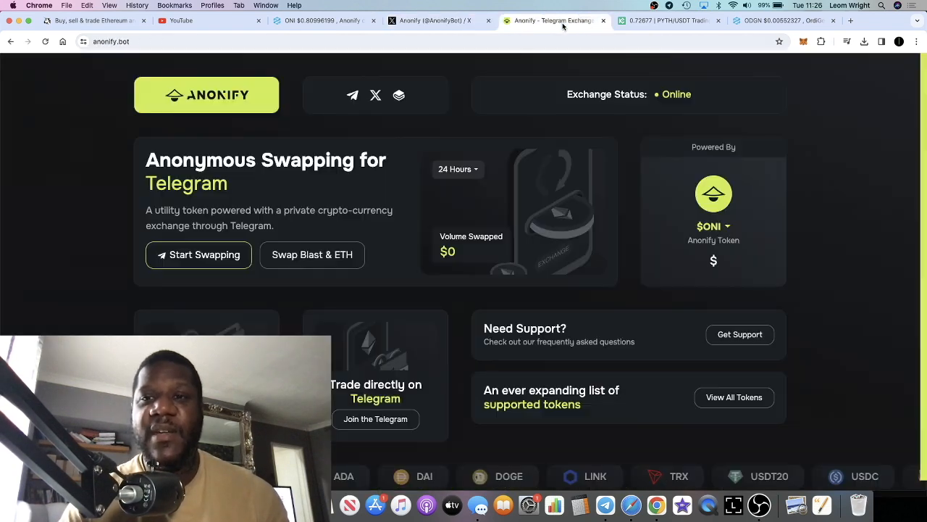
- Bring DEXTools back up with the ONI/WETH chart trading around $0.8099, up about 20%
{"action": "scroll", "scroll_direction": "down", "scroll_amount": 3}
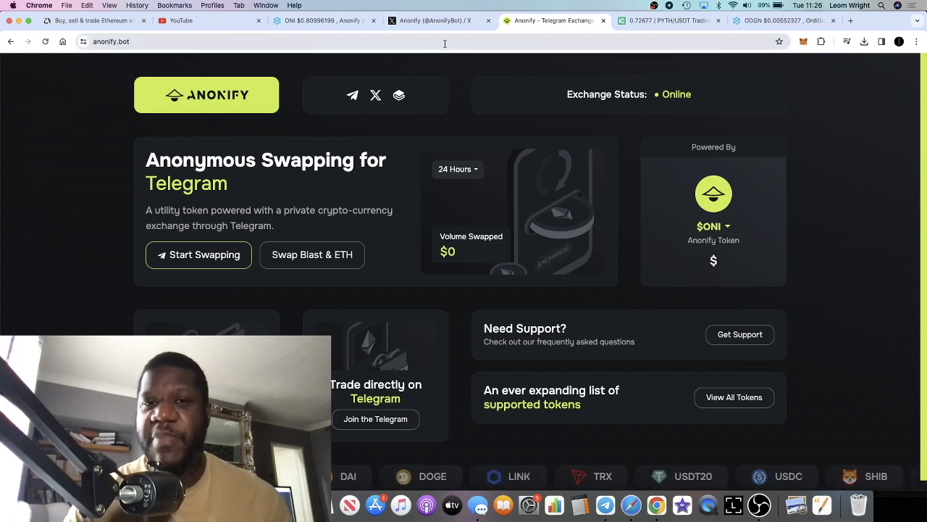
{"action": "left_click", "coordinate": [325, 20]}
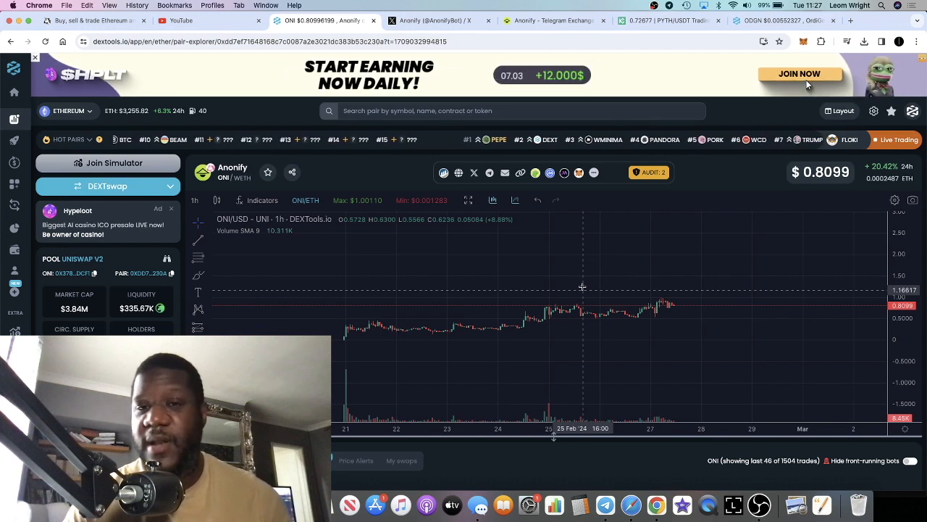
{"action": "mouse_move", "coordinate": [606, 317]}
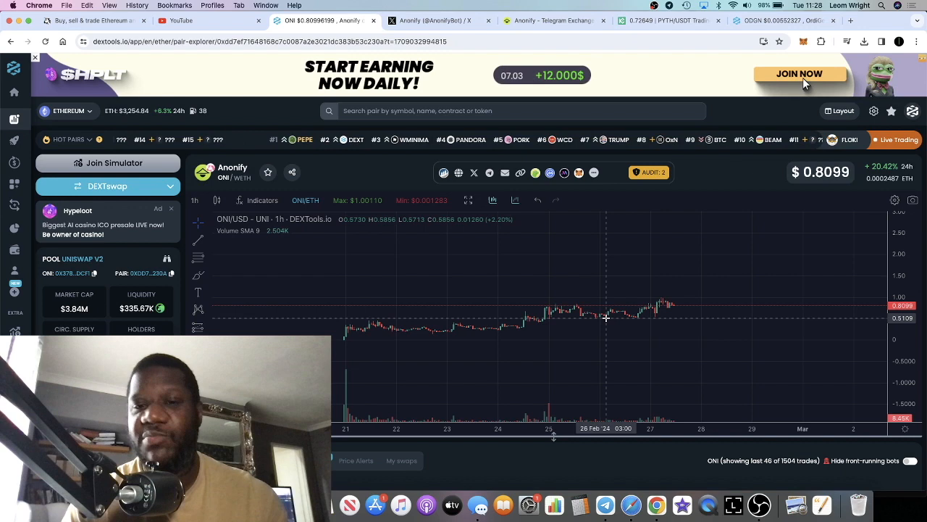
{"action": "mouse_move", "coordinate": [250, 283]}
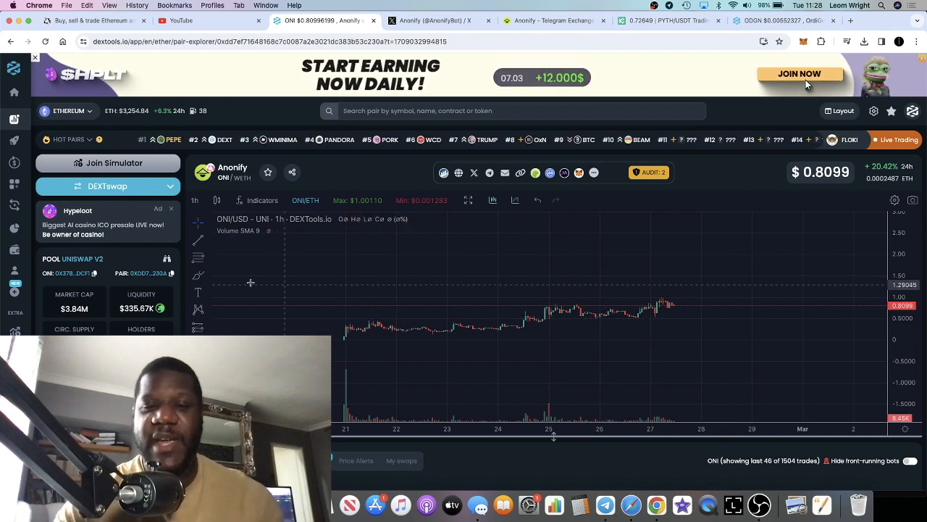